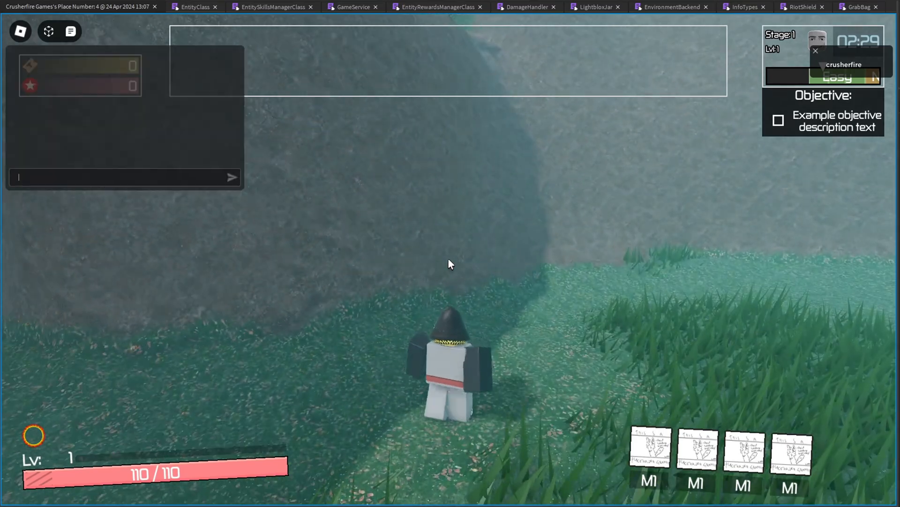
- Spawn an Example enemy with the !summonenemy chat command and begin another command
text(!summonenemy)
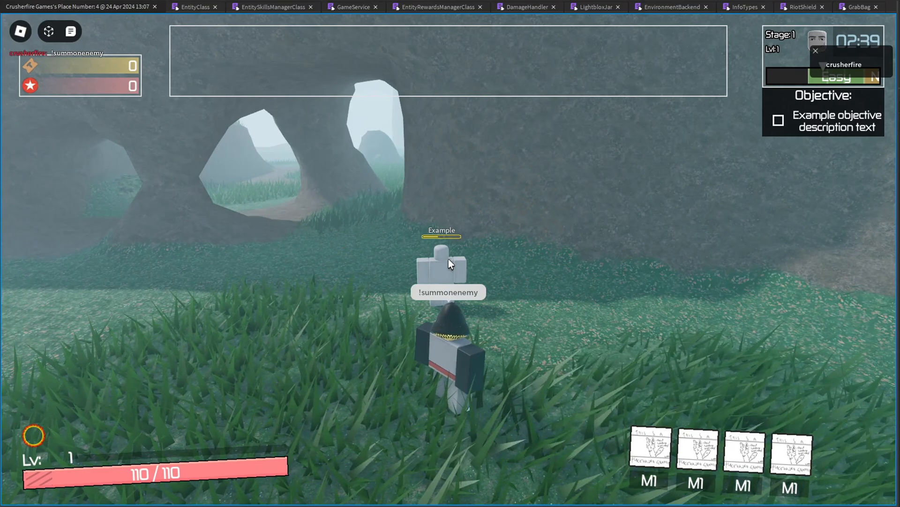
key(/)
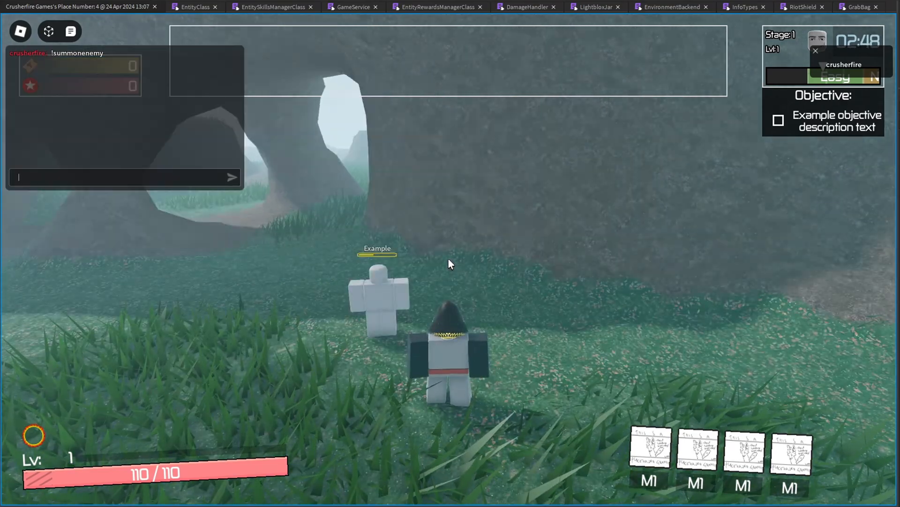
text(!)
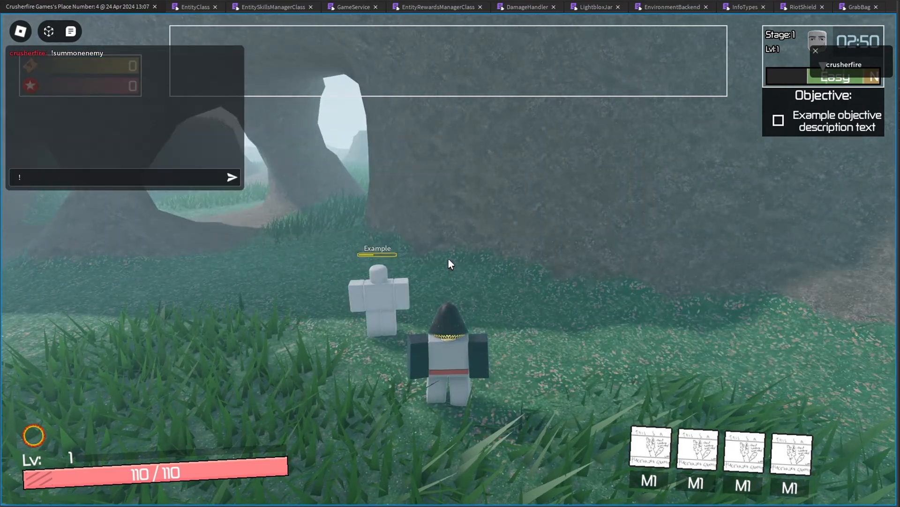
- Grant 99 currency, spawn a small vault, open it for $35 and pick up the dropped knife
text(!give)
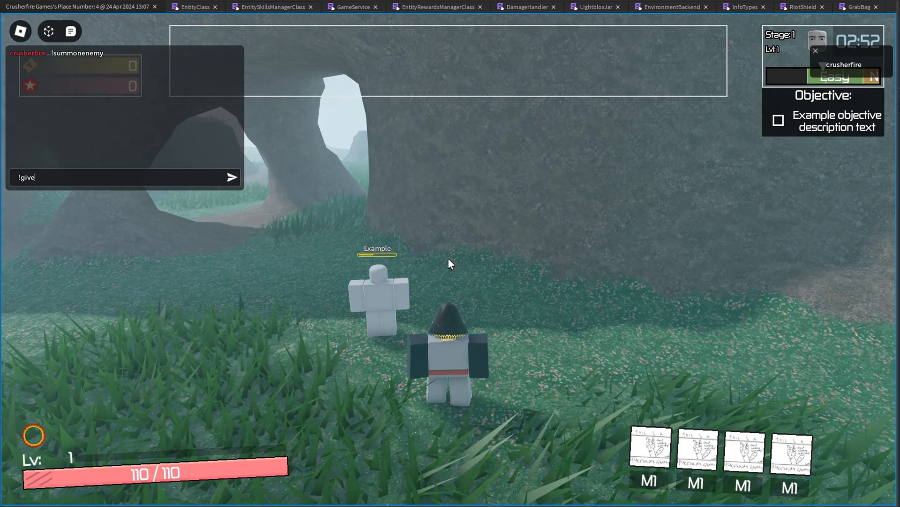
key(Backspace)
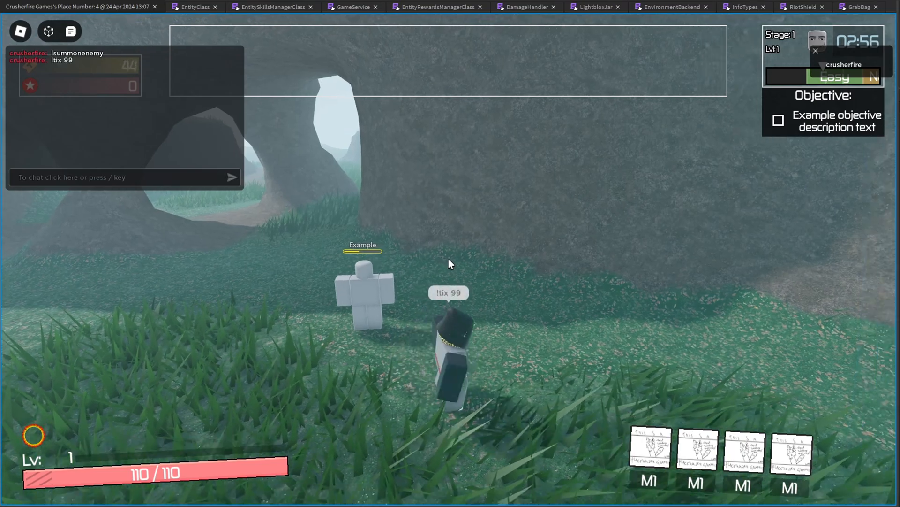
text(!s)
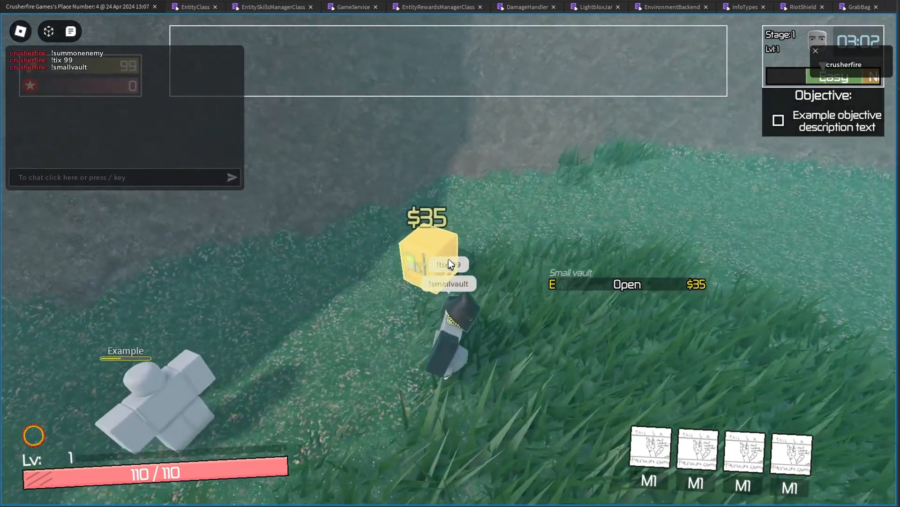
key(e)
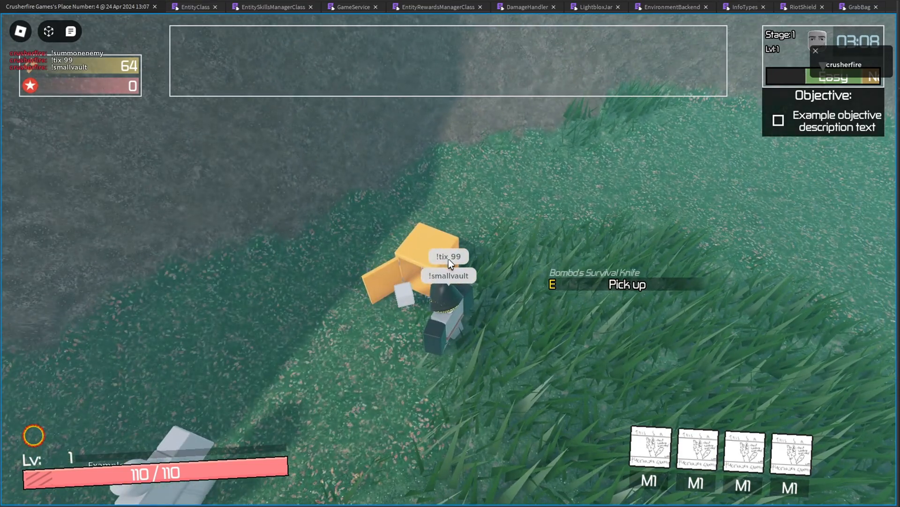
key(e)
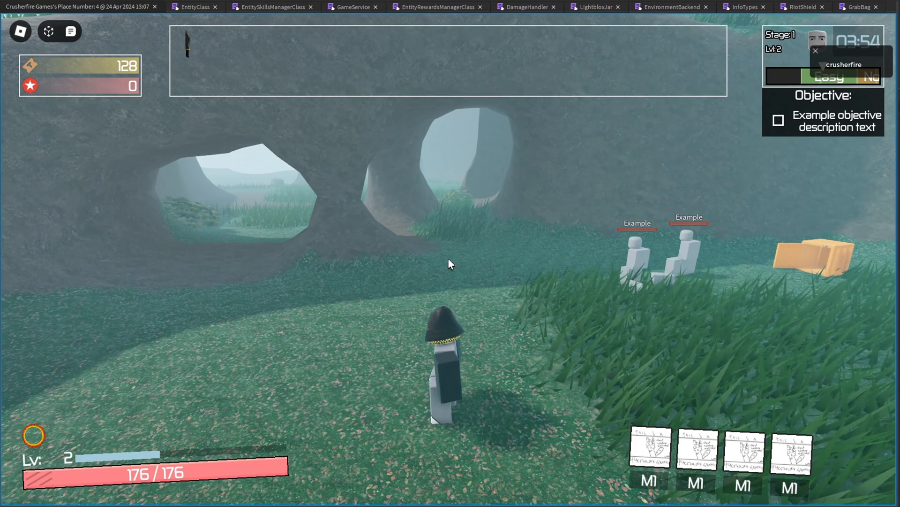
- Summon more Example enemies with !summonenemy while fighting to level 2
text(!su)
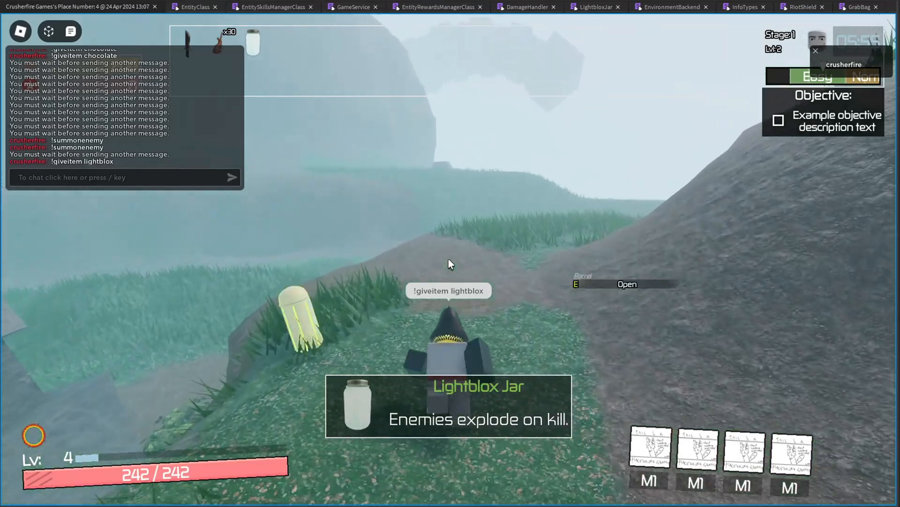
- Summon enemies with !summonenemy and give the Lightblox Jar via !giveitem lightblox
text(!summ)
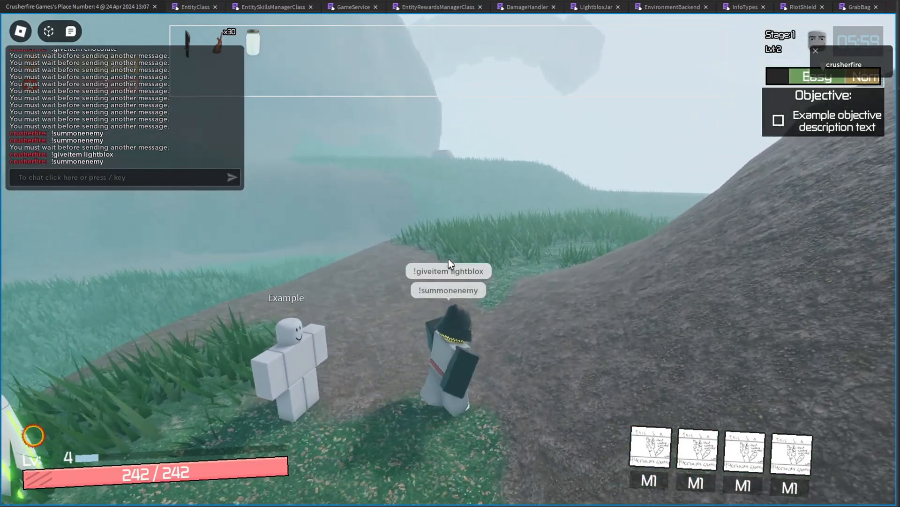
text(!summonene)
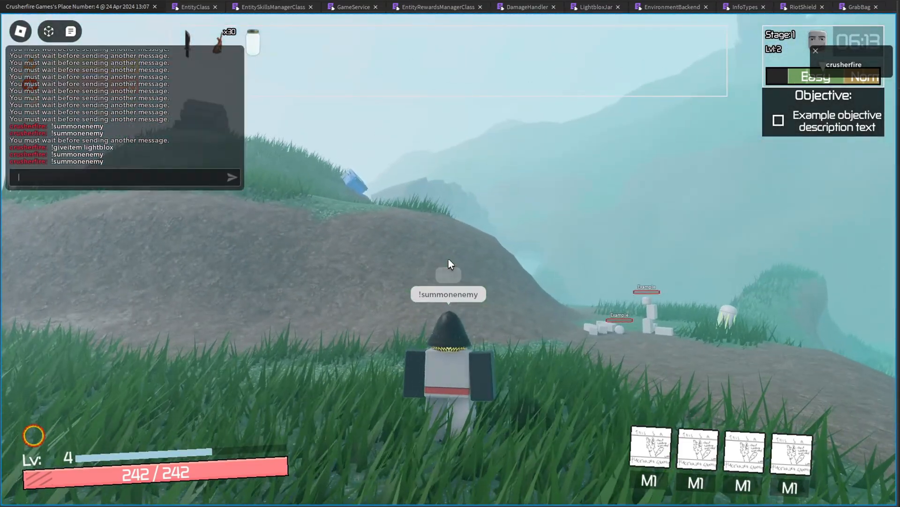
text(!giveitem ligh)
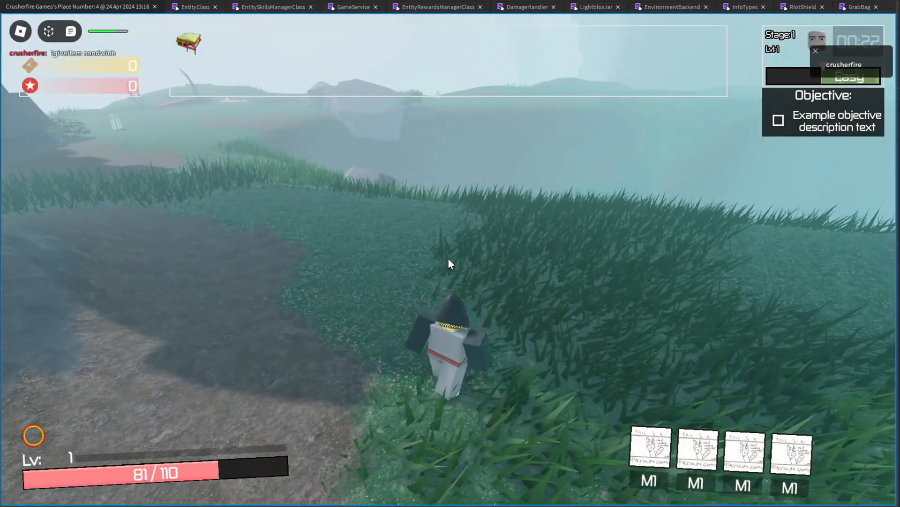
- Give the character two sandwiches with !giveitem sandwich to regenerate health toward 110
text(!giveitem sand)
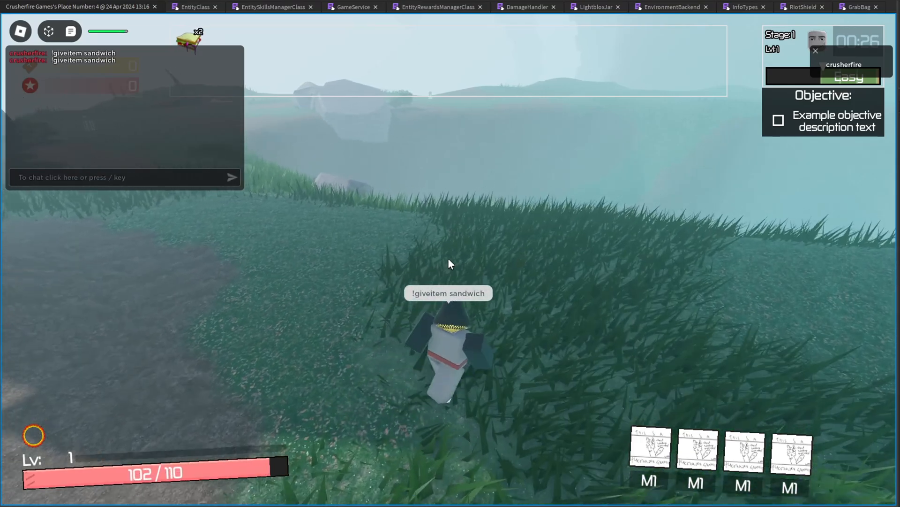
text(!giveitem san)
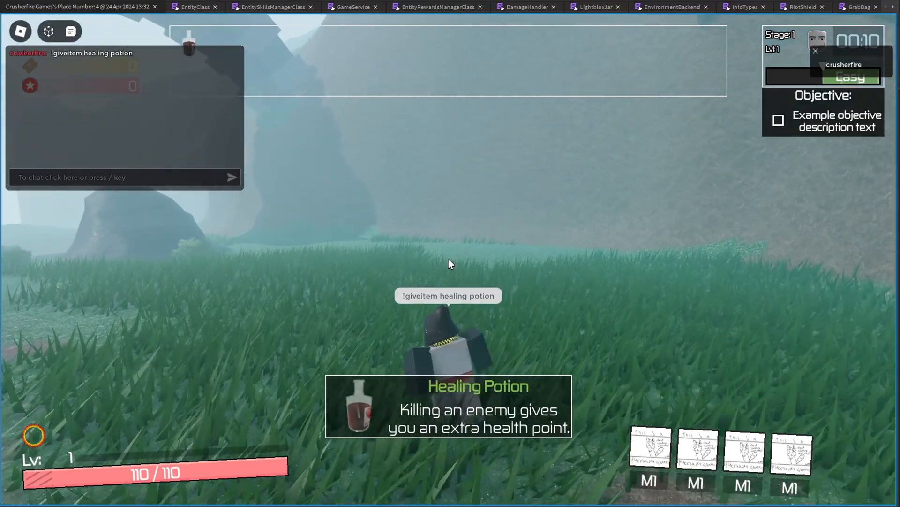
- Summon an enemy with !summonenemy to test the Healing Potion in combat
text(!summonenem)
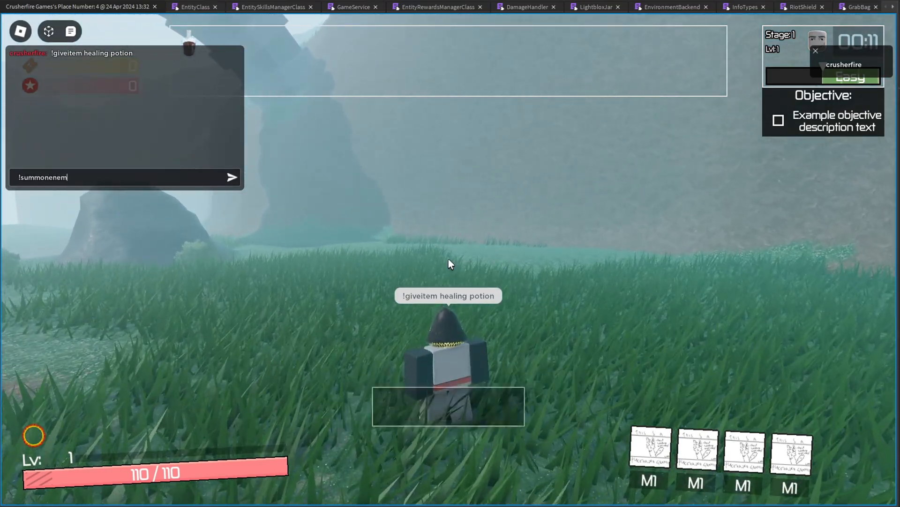
key(enter)
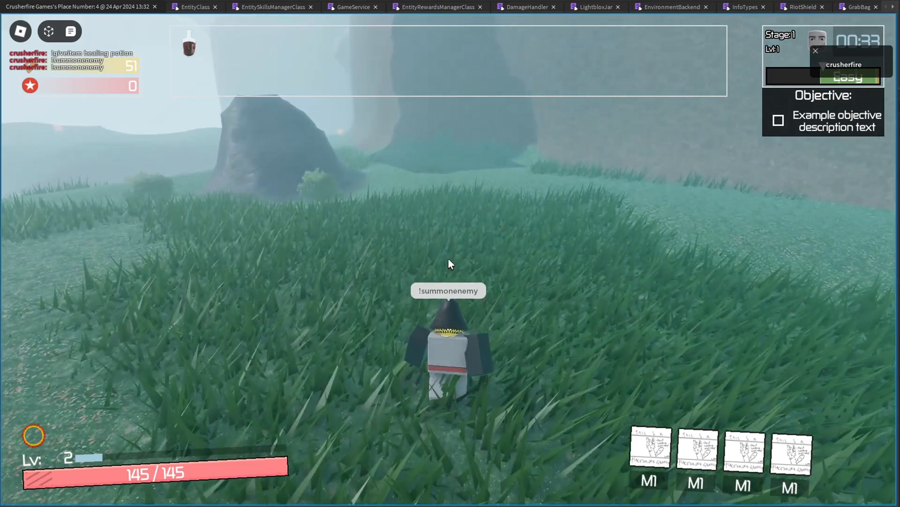
- Remove the Healing Potion with !removeitem and start giving the bloxy item
text(!removeitem healing)
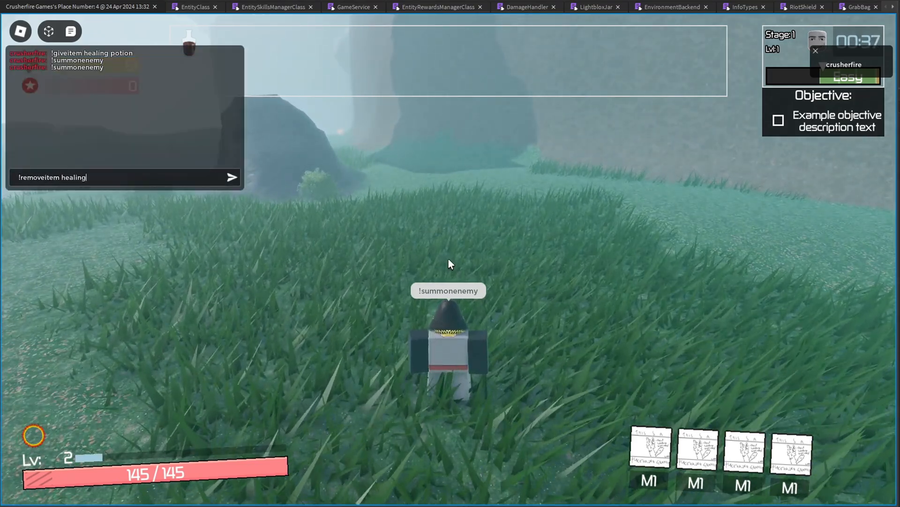
text(potion)
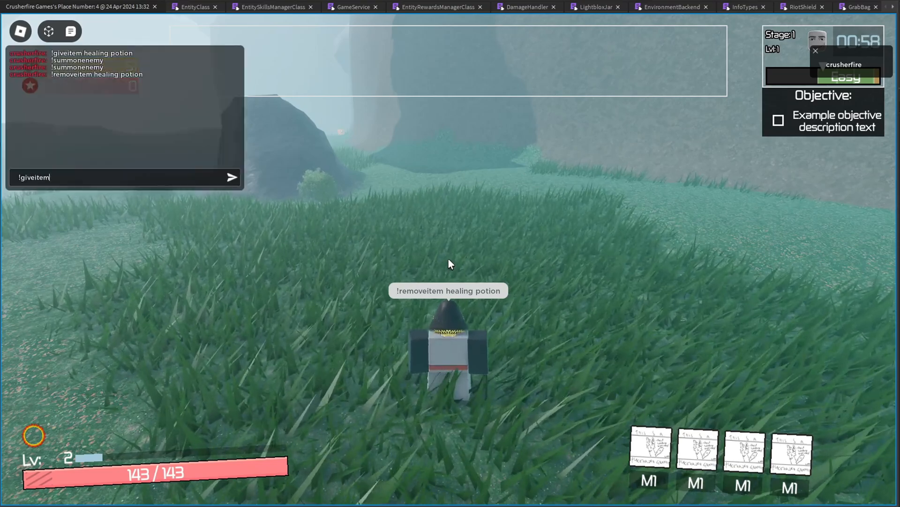
text(bloxy)
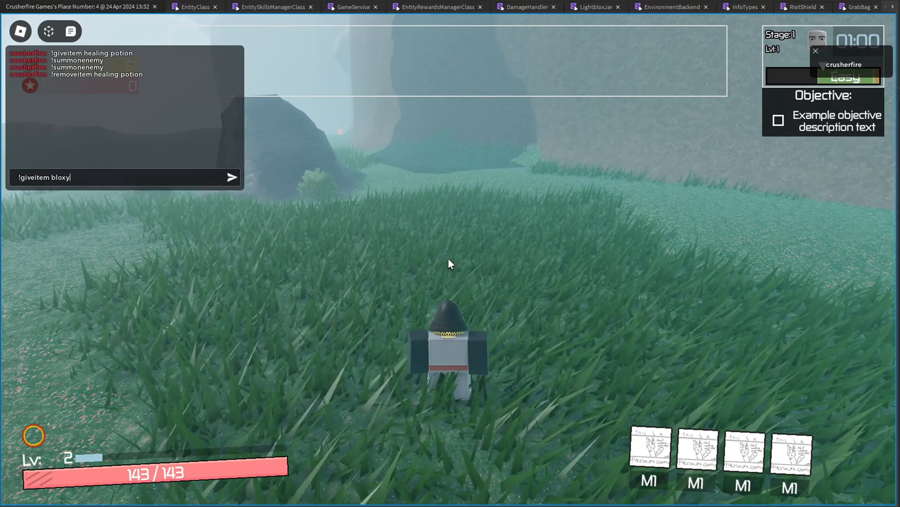